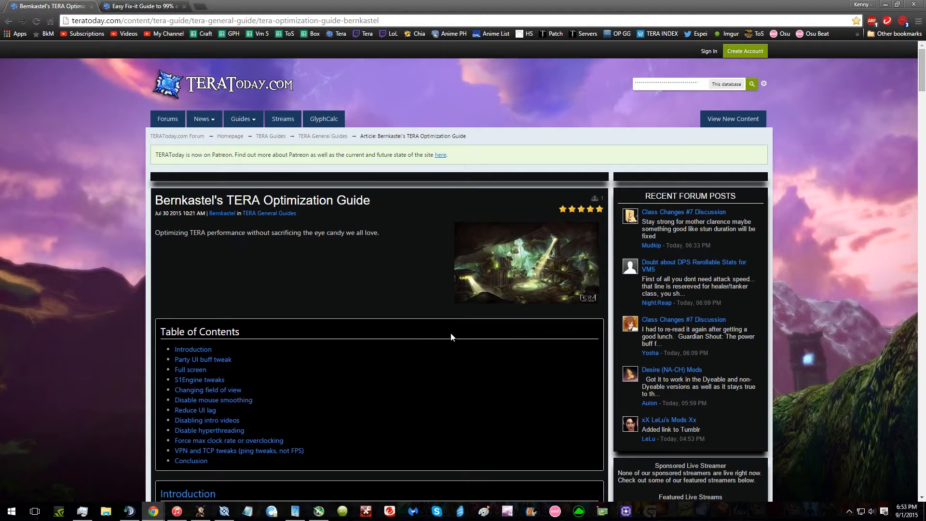
pyautogui.moveTo(448, 339)
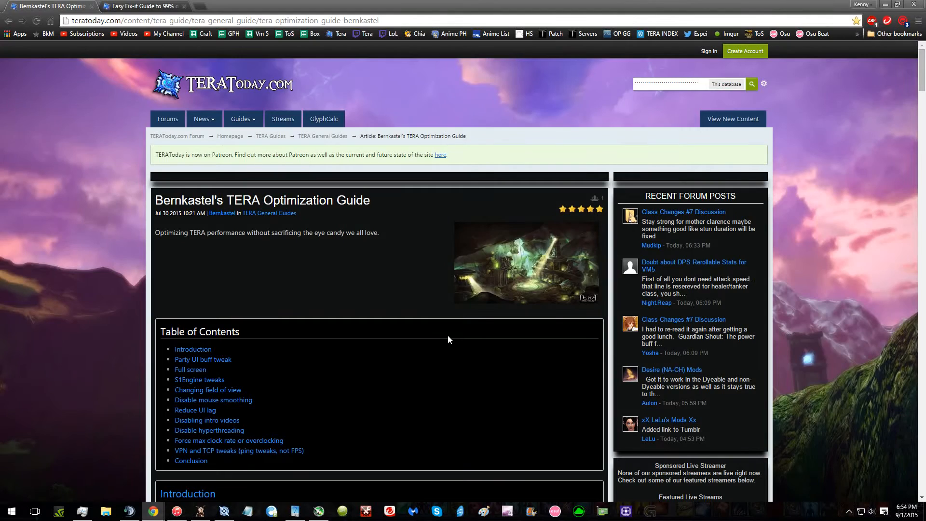
# Scroll the TERA Optimization Guide down to its Party UI buff tweak section
pyautogui.scroll(-3)
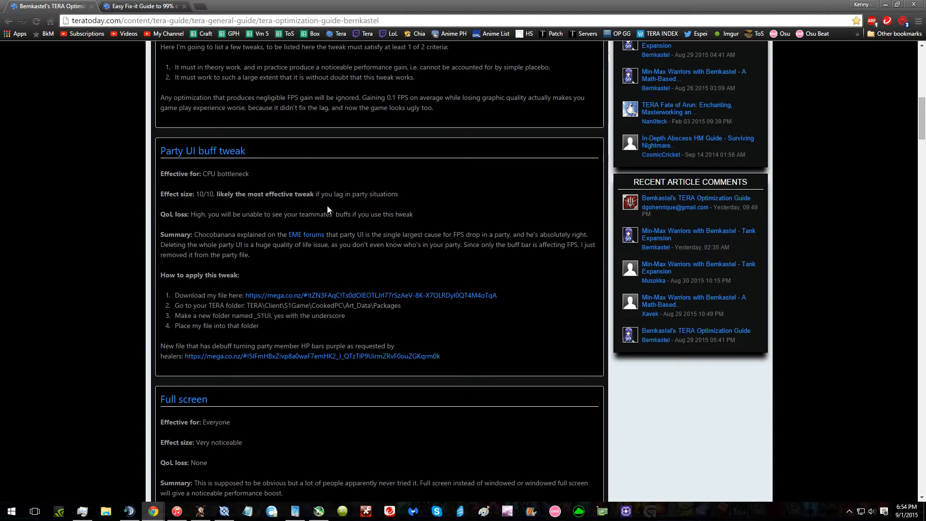
# Scroll through the S1Engine, FOV, mouse smoothing and hyperthreading sections to the overclocking and VPN/TCP tweaks
pyautogui.scroll(-3)
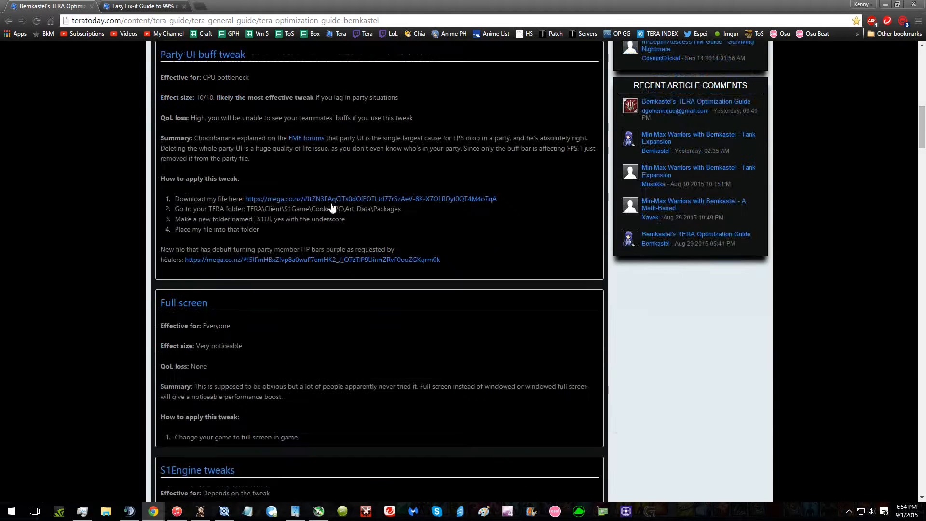
pyautogui.scroll(-3)
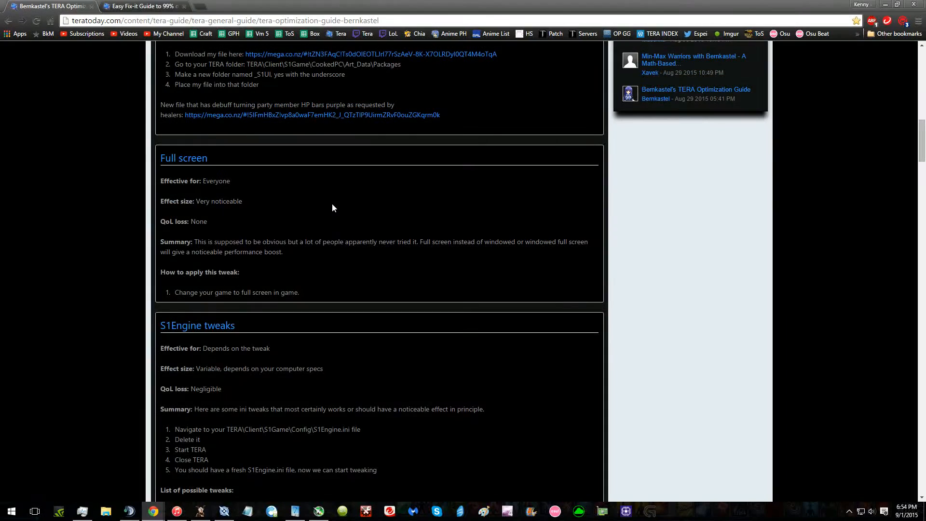
pyautogui.scroll(-3)
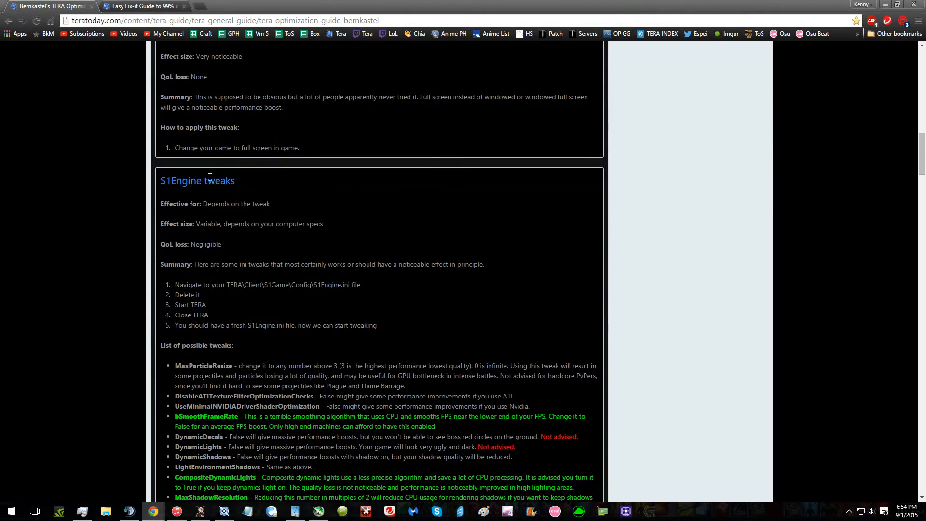
pyautogui.scroll(-3)
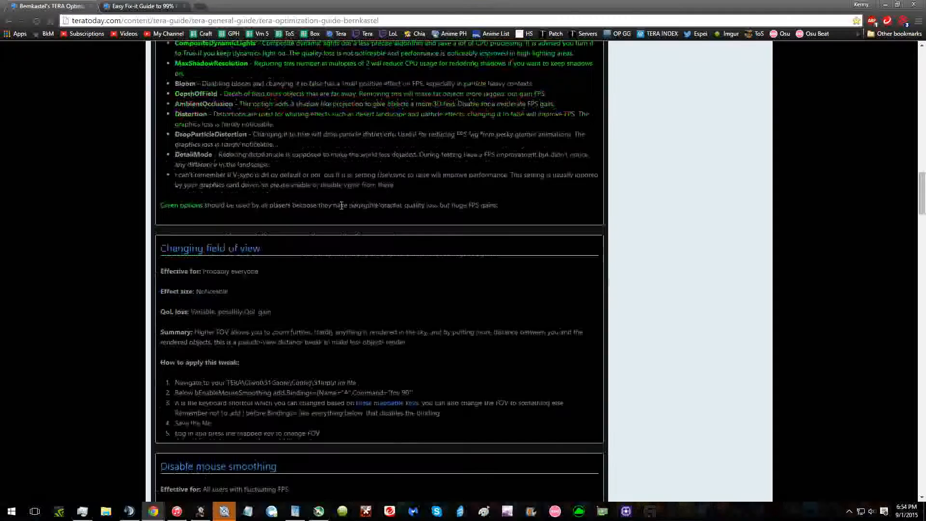
pyautogui.scroll(-3)
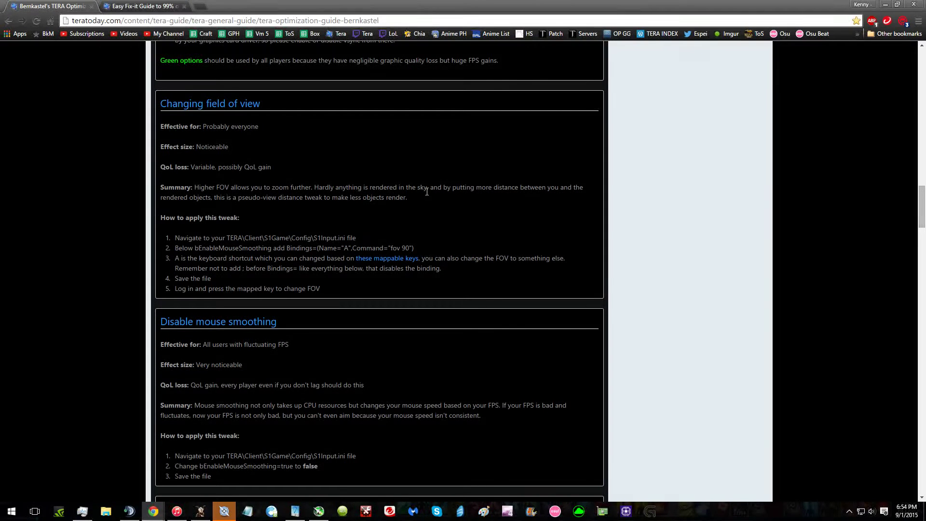
pyautogui.scroll(-3)
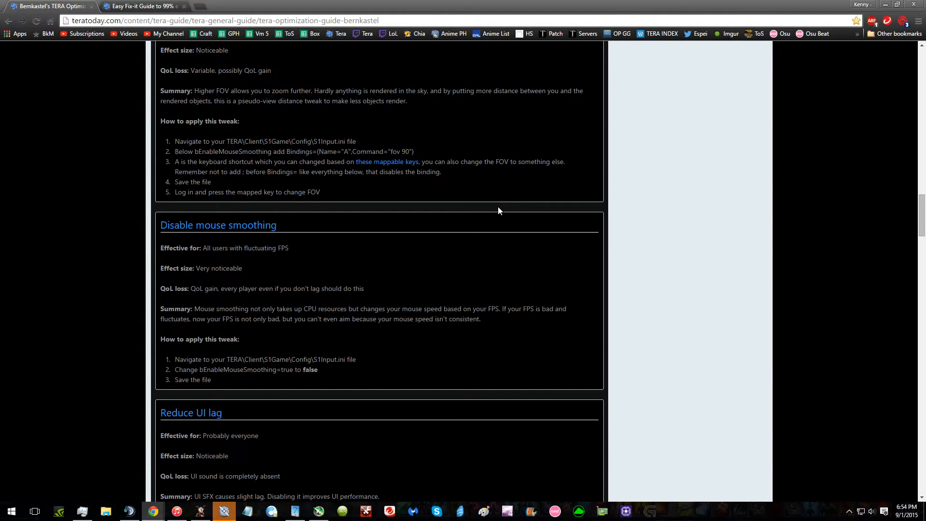
pyautogui.scroll(-3)
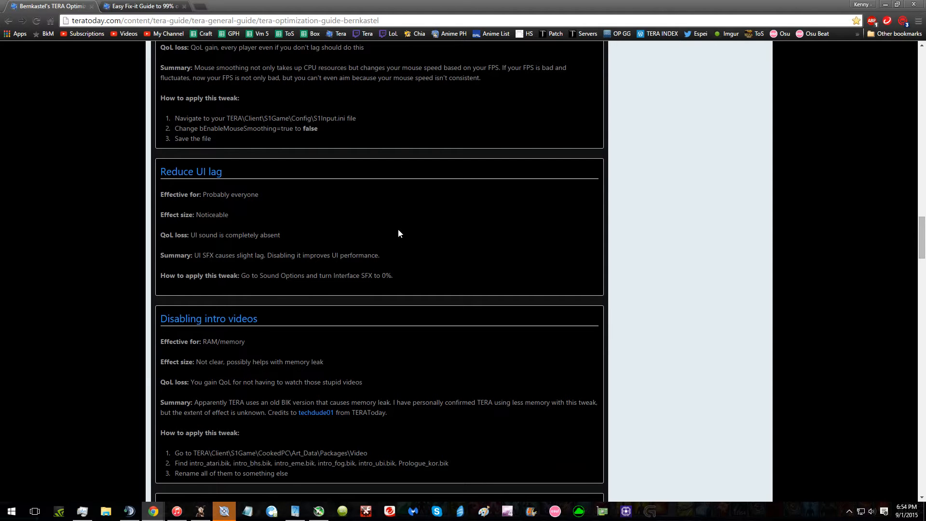
pyautogui.scroll(-3)
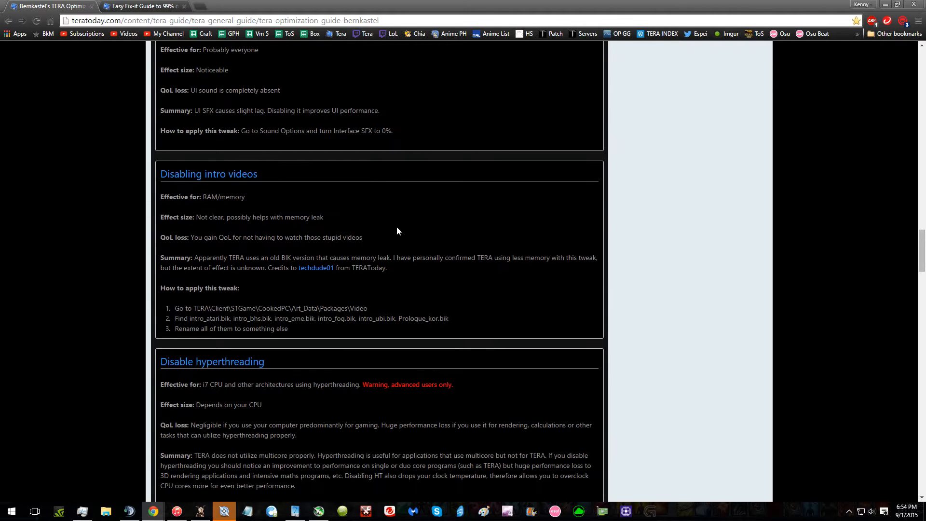
pyautogui.moveTo(393, 226)
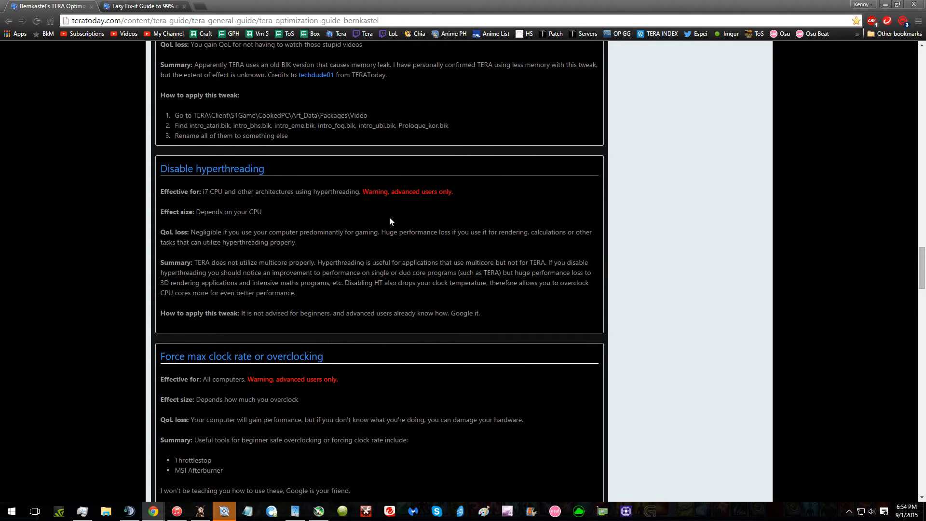
pyautogui.scroll(-3)
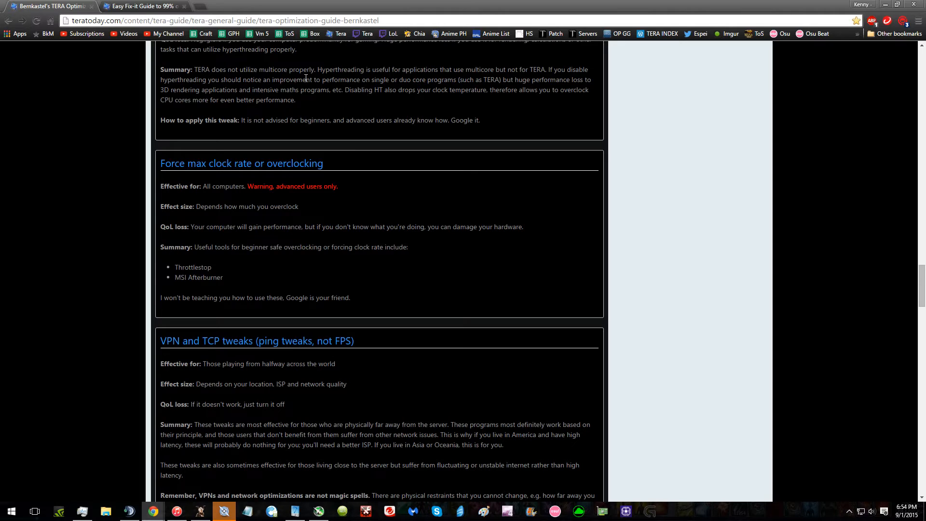
pyautogui.moveTo(289, 119)
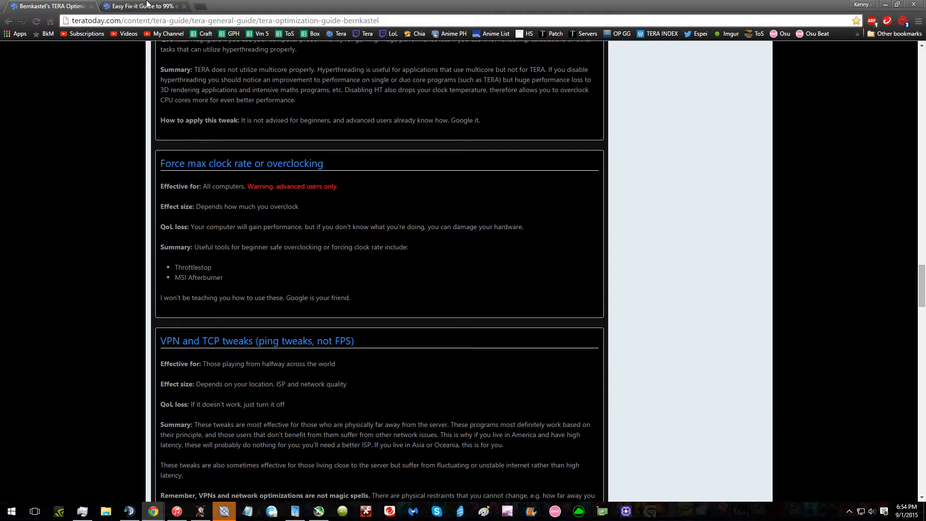
# Switch to the Easy Fix-it Guide thread and reveal post #4's hidden S1Engine.ini notes
pyautogui.click(140, 7)
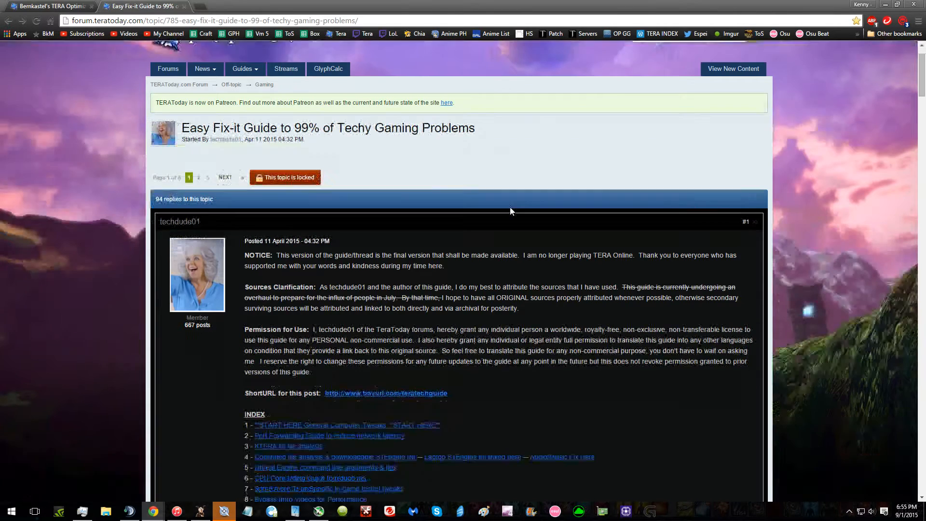
pyautogui.scroll(-3)
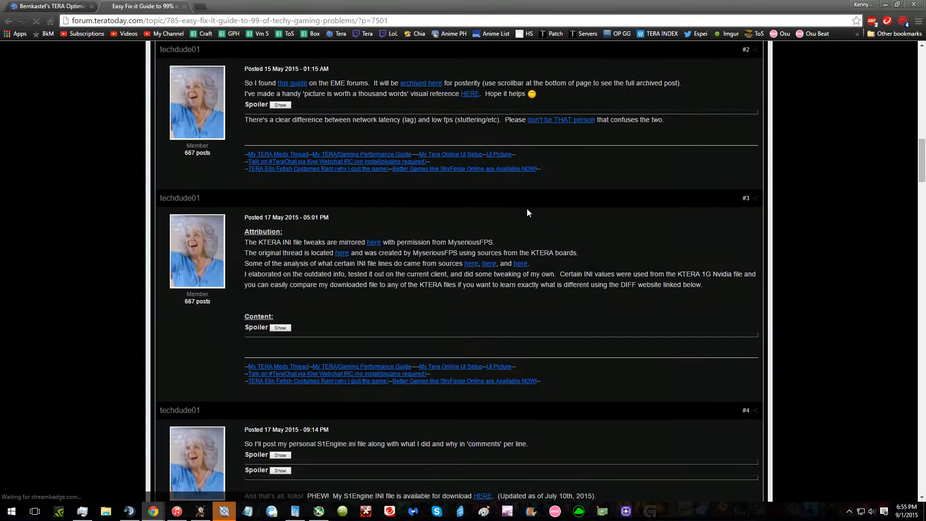
pyautogui.click(280, 104)
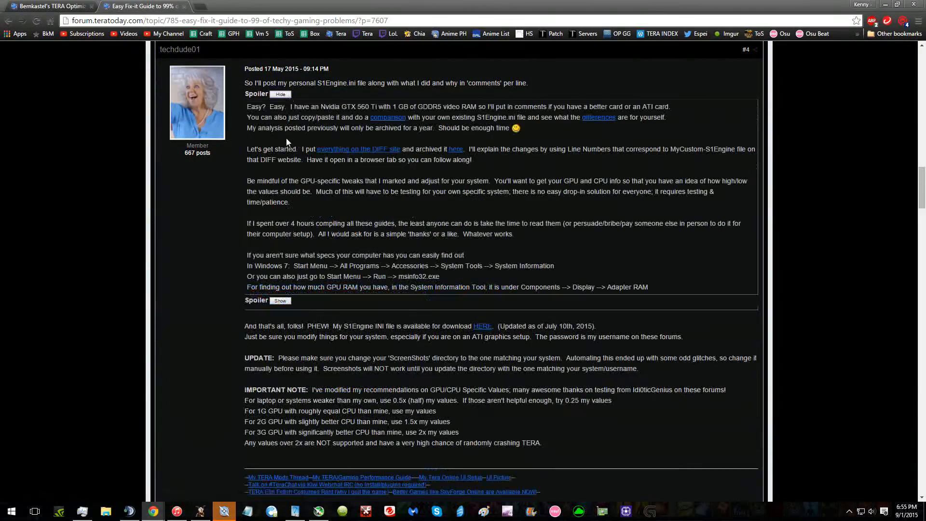
# Reveal post #4's line-by-line S1Engine.ini comments and read through them
pyautogui.click(279, 301)
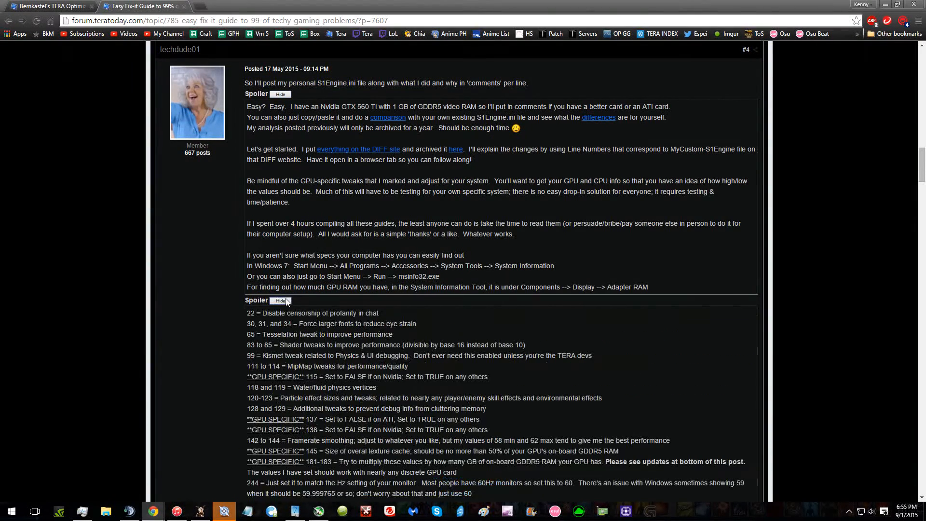
pyautogui.scroll(-3)
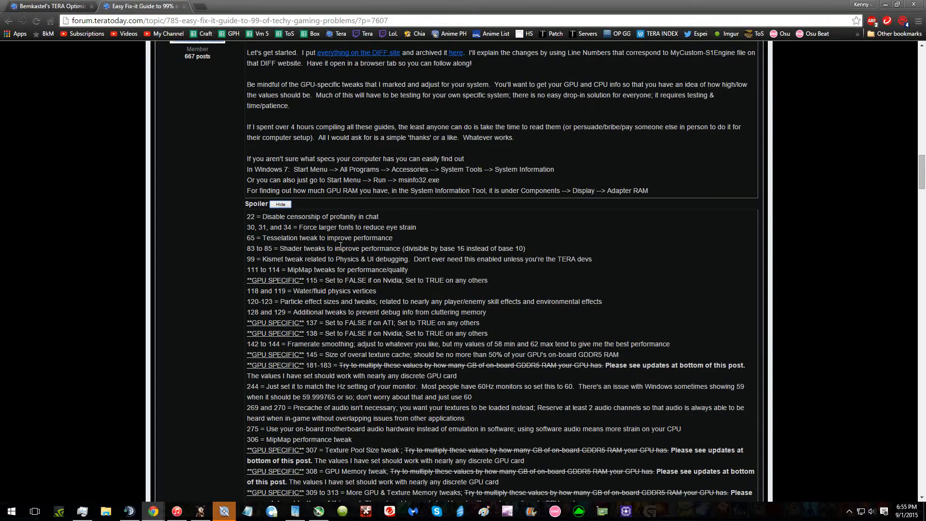
pyautogui.scroll(-3)
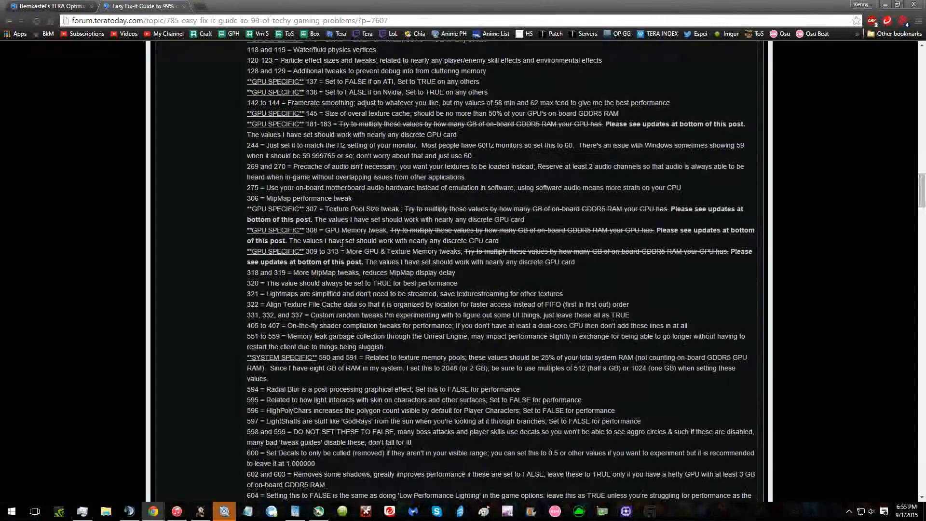
pyautogui.scroll(-3)
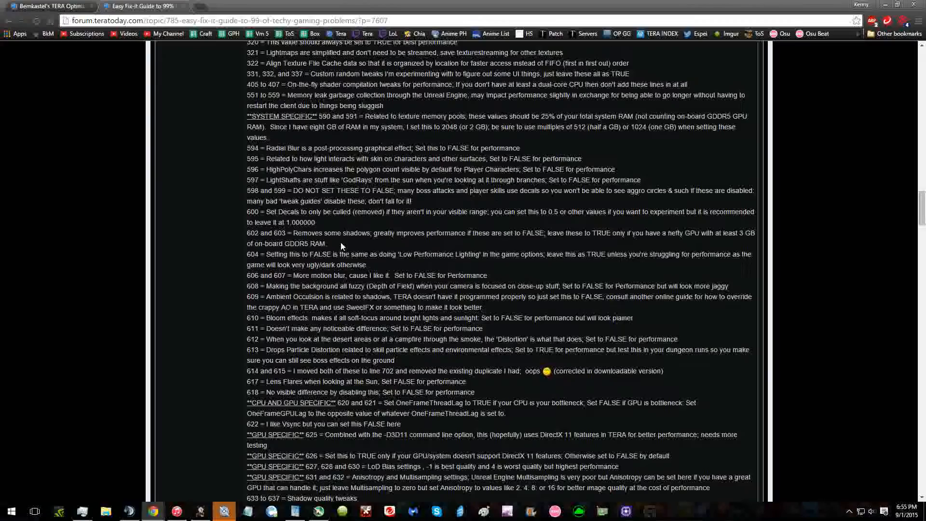
pyautogui.scroll(-3)
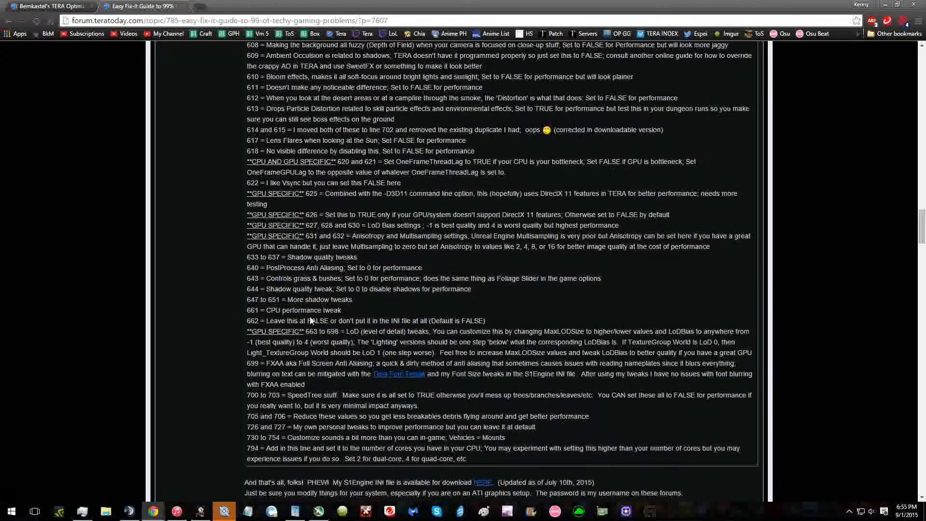
pyautogui.scroll(3)
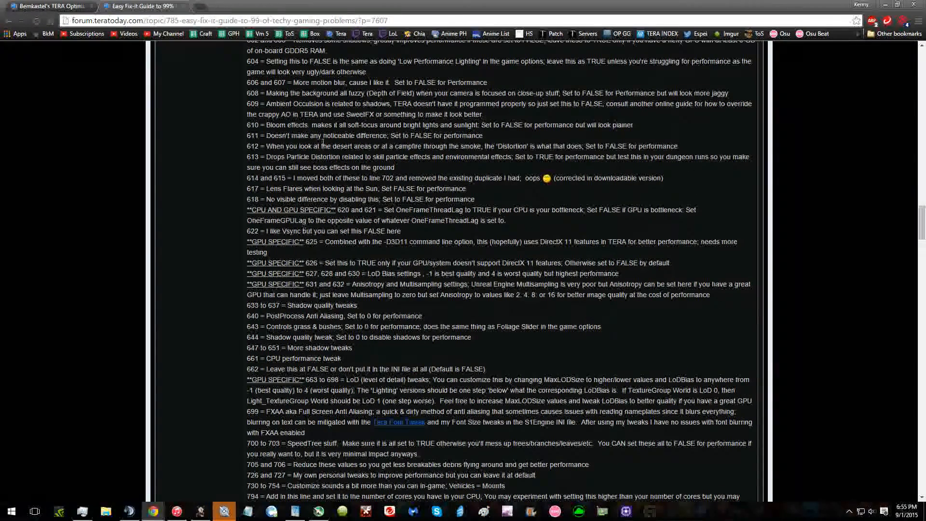
pyautogui.scroll(3)
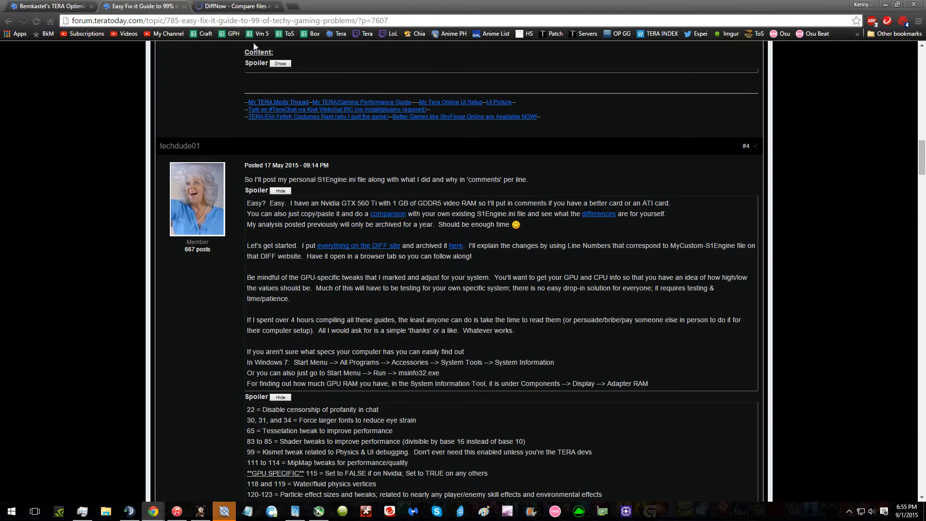
# View the DiffNow Default vs MyCustom S1Engine.ini comparison, then return to the forum thread
pyautogui.click(225, 6)
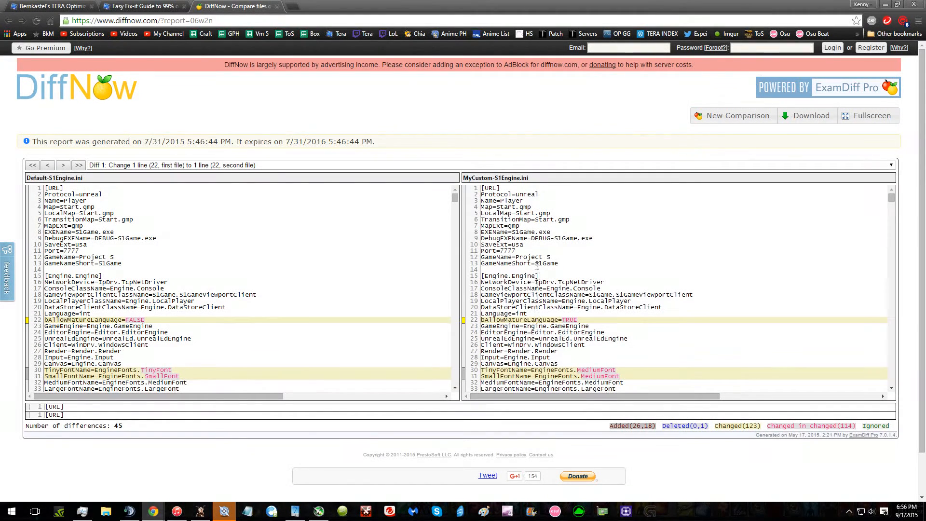
pyautogui.moveTo(688, 317)
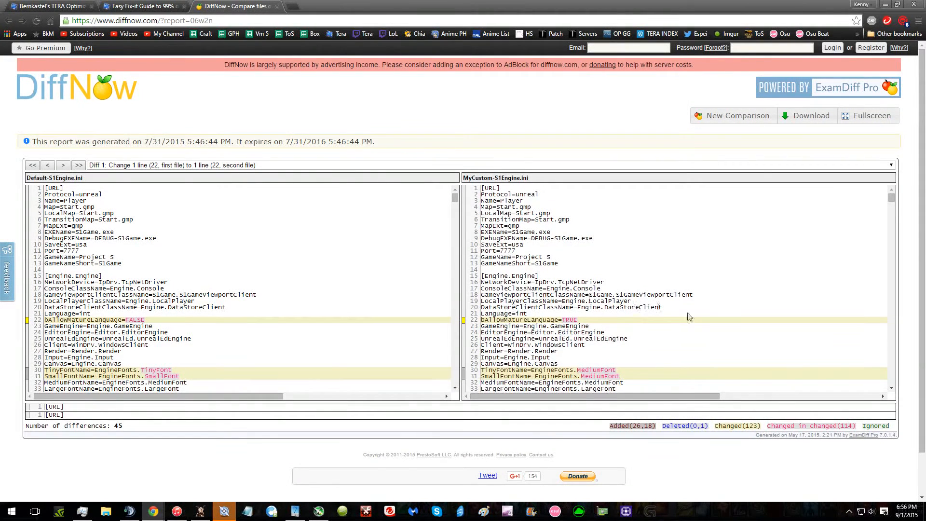
pyautogui.click(140, 7)
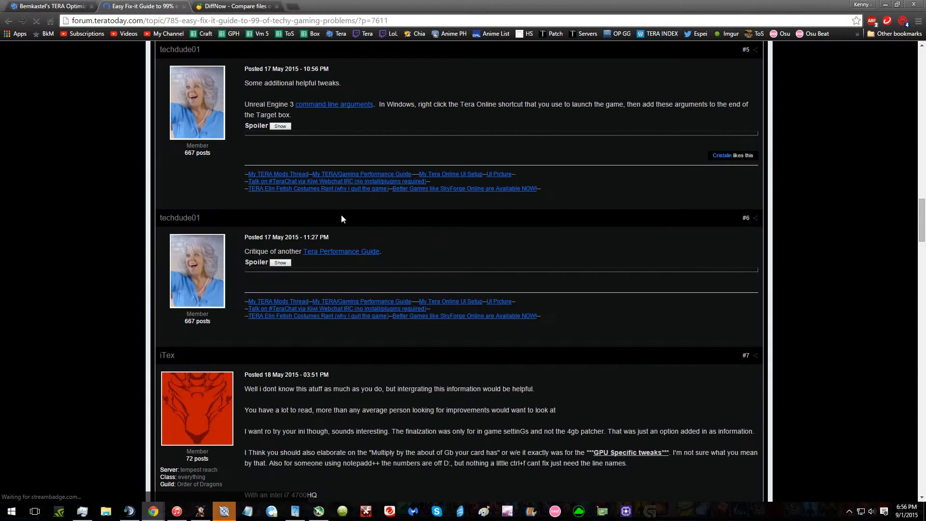
# Glance at posts #5 and #6 before leaving the thread for the game
pyautogui.click(280, 125)
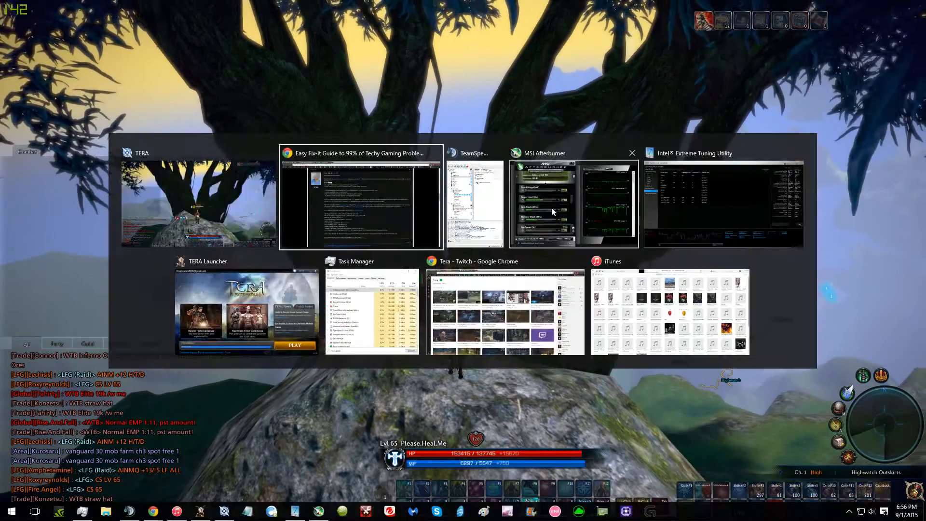
# Bring MSI Afterburner's GTX 760 monitor over the game, then Alt+Tab back to TERA
pyautogui.click(552, 211)
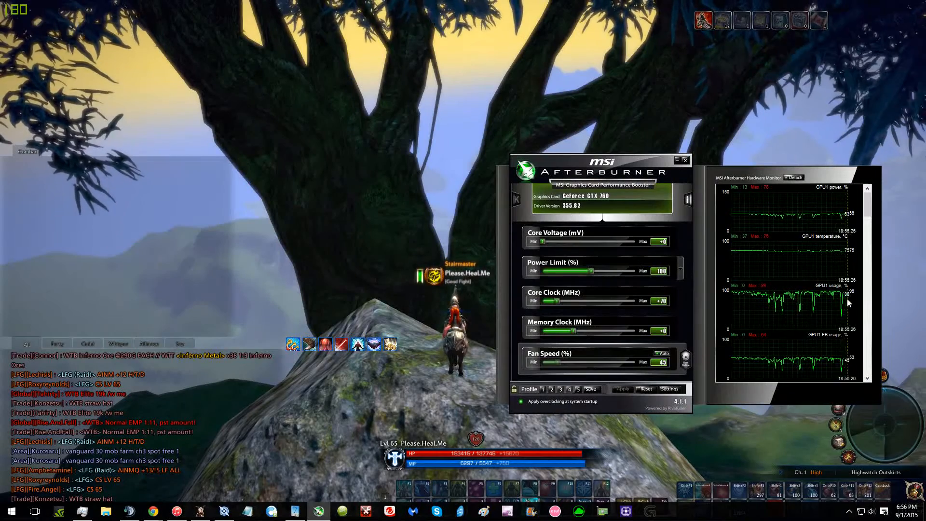
pyautogui.press('alt+tab')
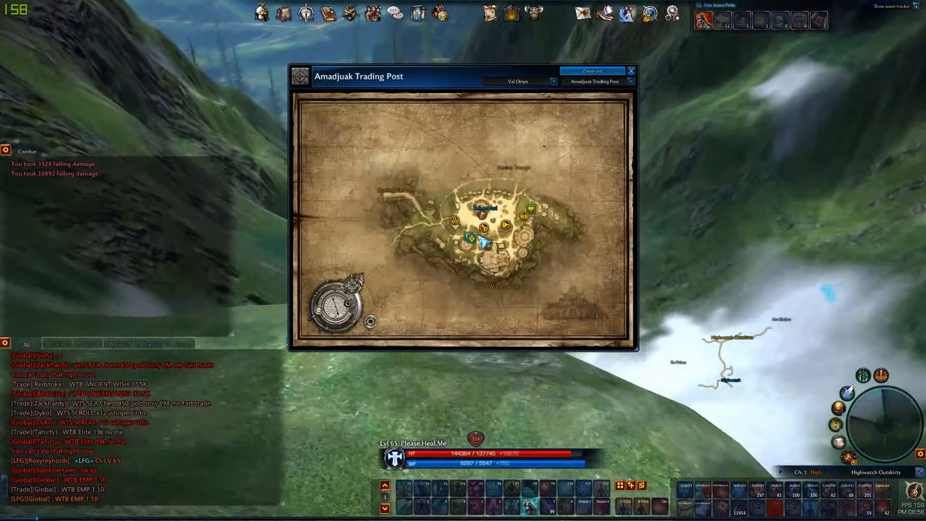
# Zoom the world map out to Spring Valley, check the test location, and close the map
pyautogui.click(631, 71)
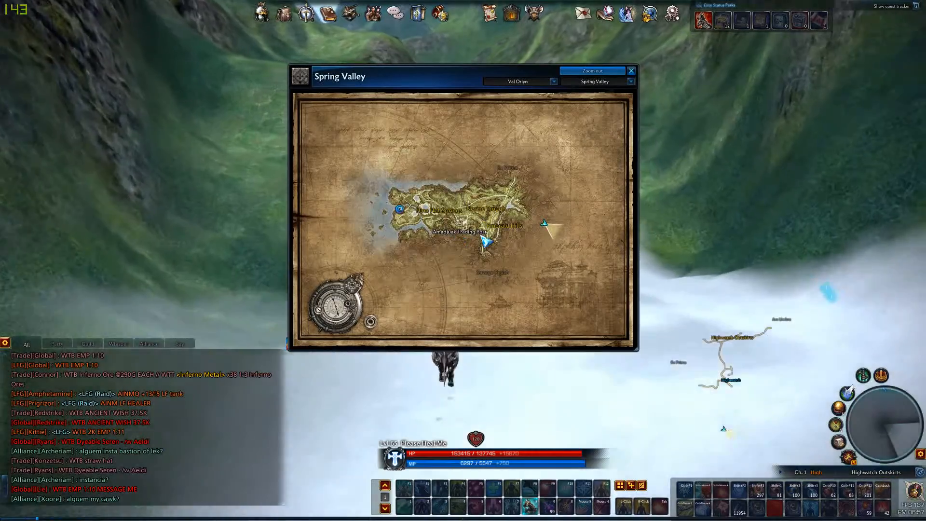
pyautogui.click(631, 71)
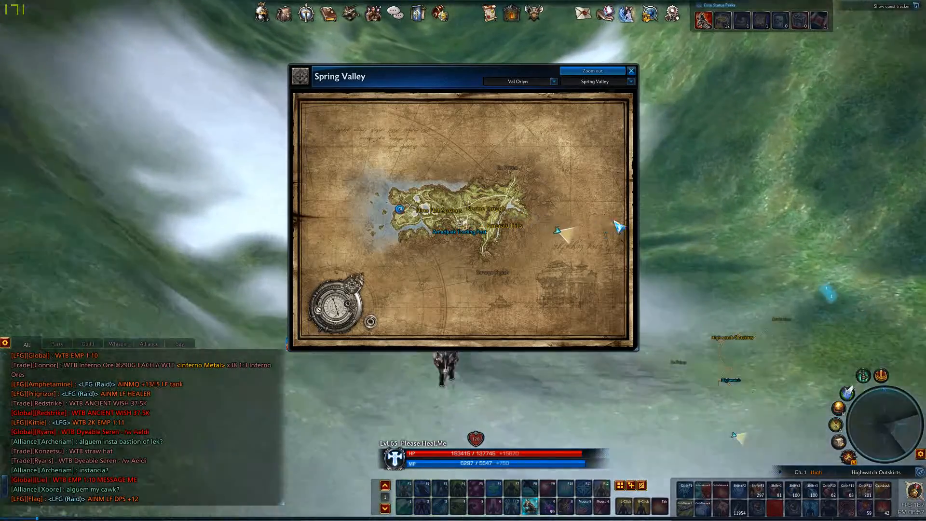
pyautogui.click(632, 70)
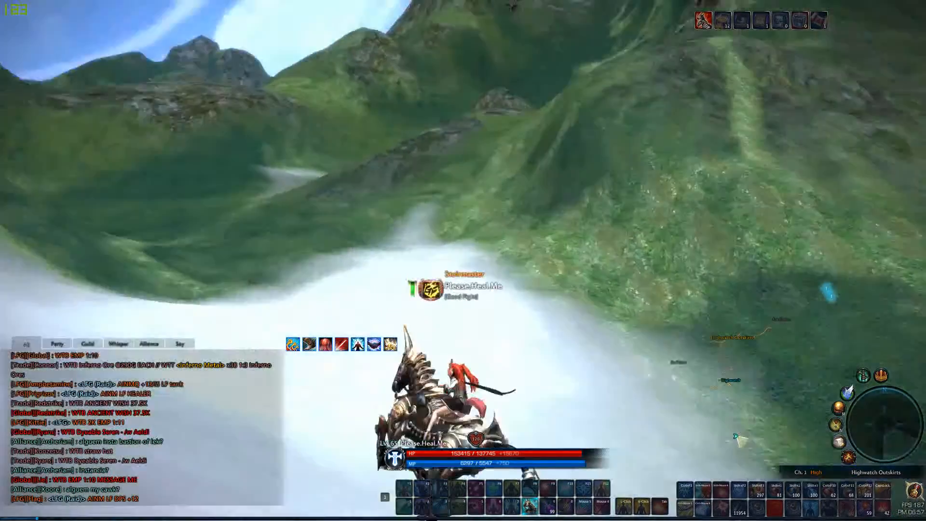